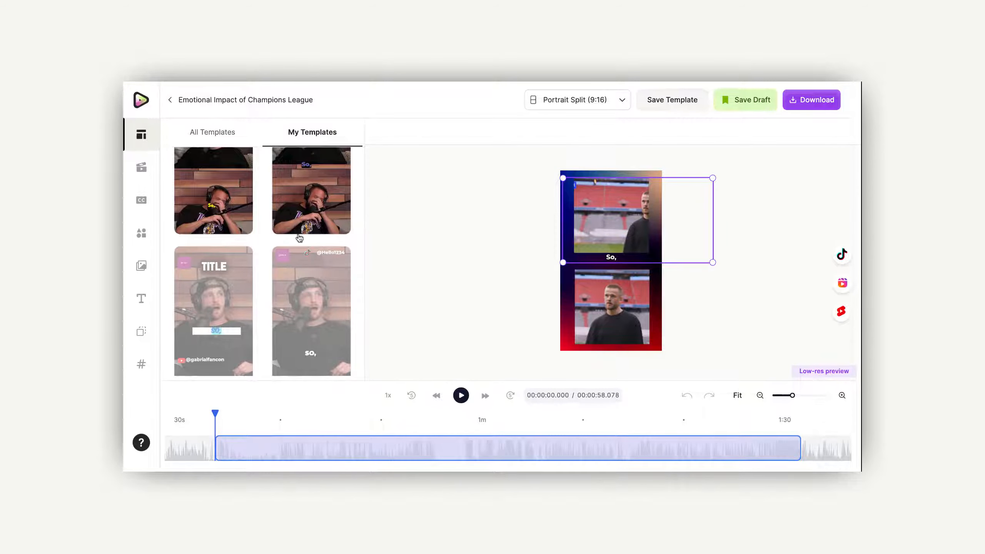
pyautogui.moveTo(311, 310)
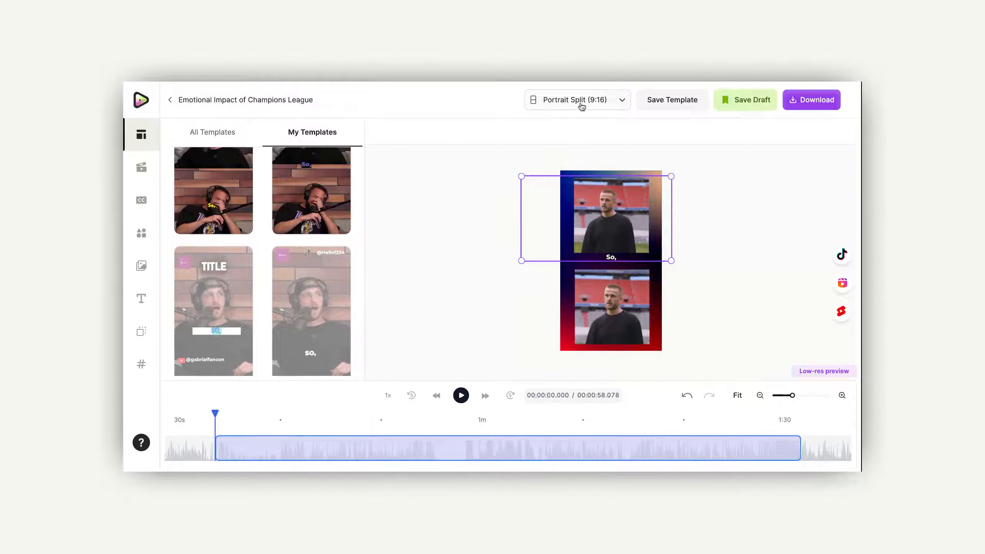
# Switch the project format from Portrait Split (9:16) to Portrait (9:16)
pyautogui.click(576, 100)
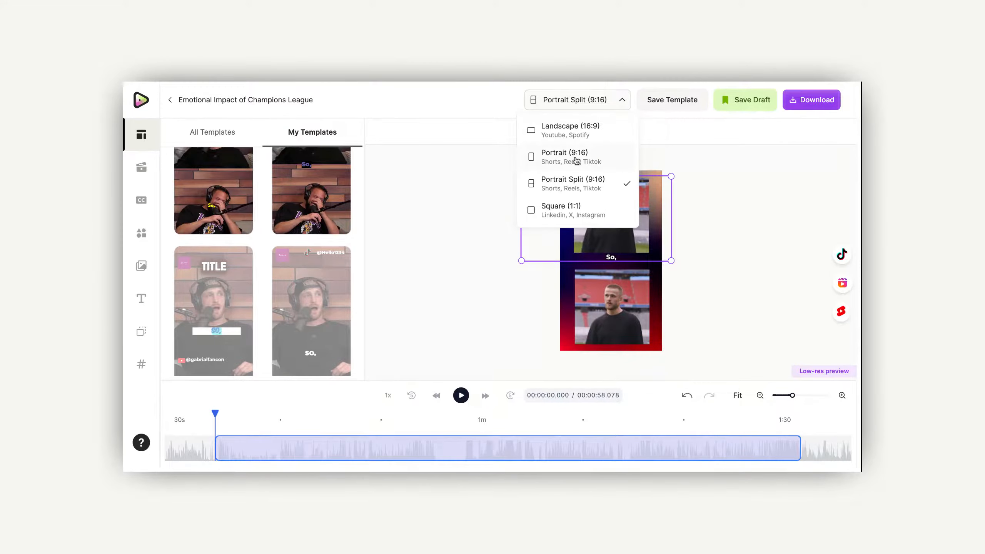
pyautogui.click(563, 157)
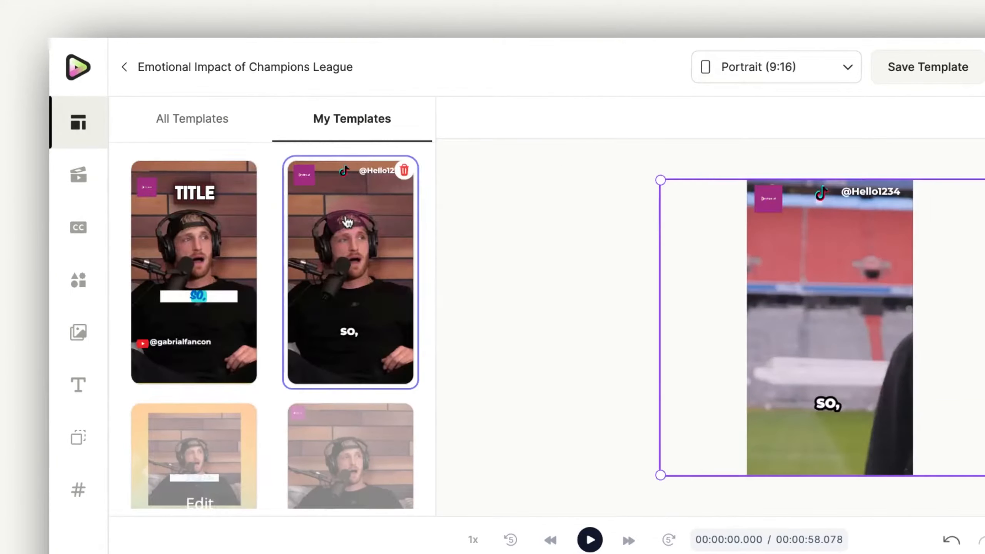